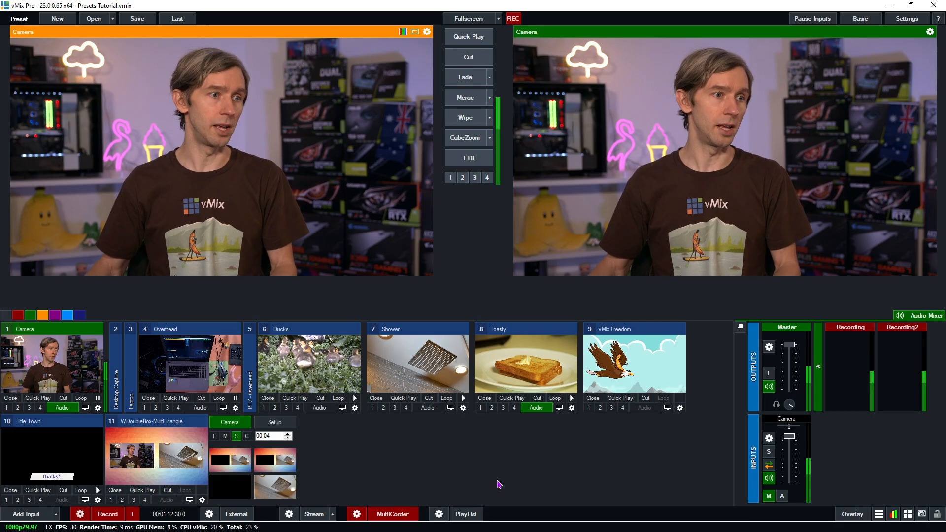
mouse_move(397, 357)
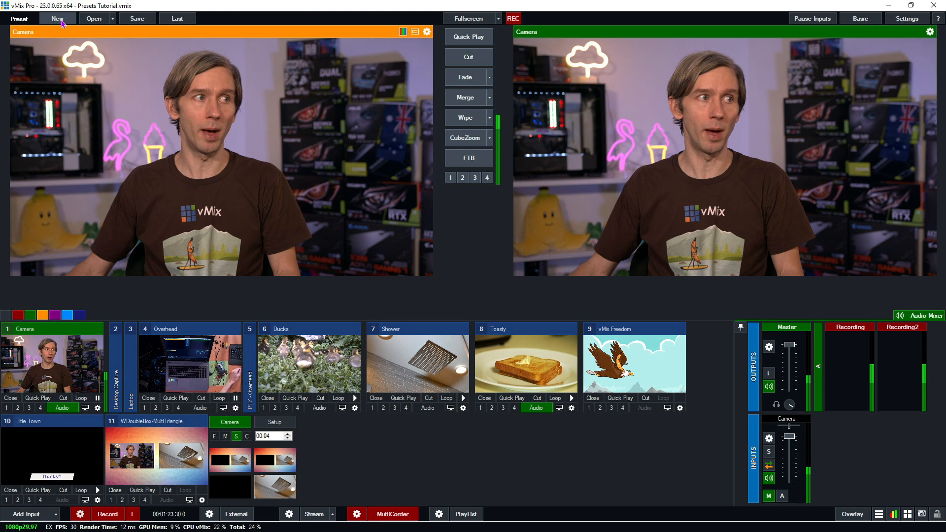
Start a blank preset, then save the preset over the existing Presets Tutorial file, confirming the replace.
click(57, 19)
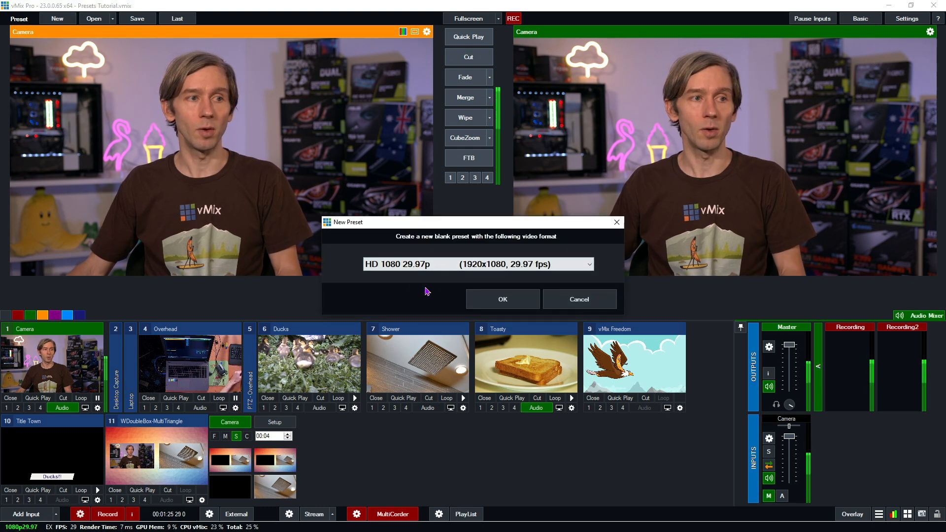
mouse_move(412, 288)
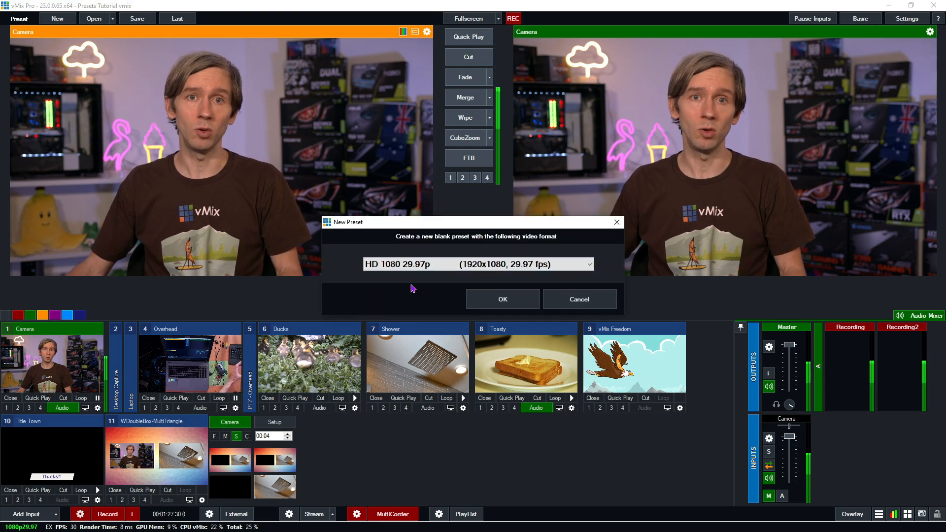
mouse_move(442, 269)
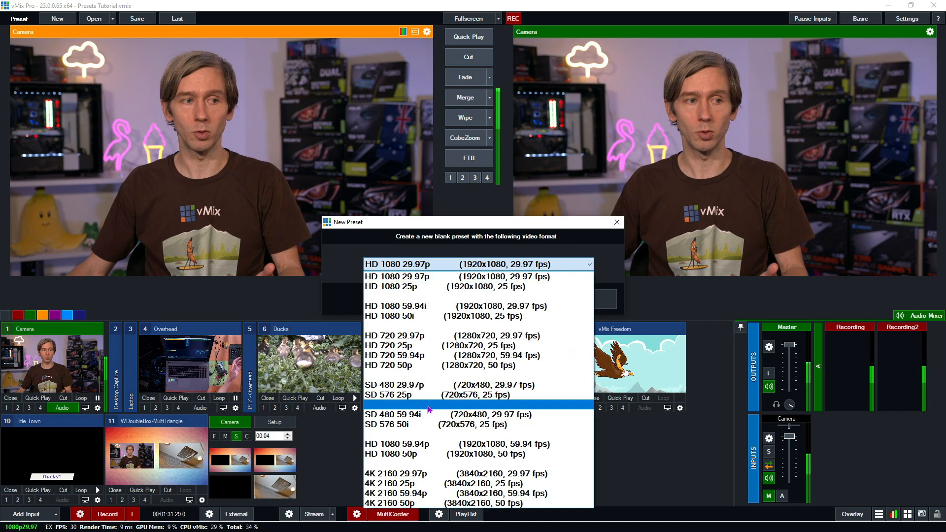
click(476, 264)
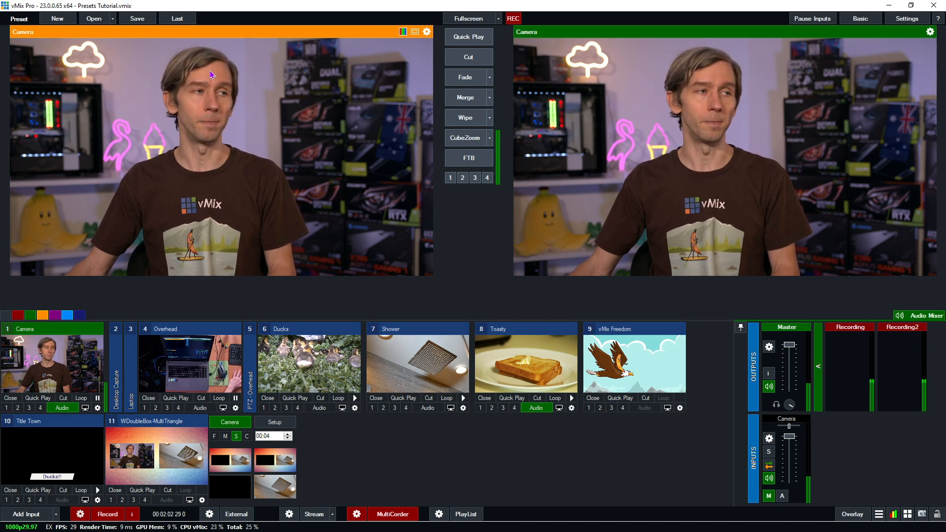
click(136, 18)
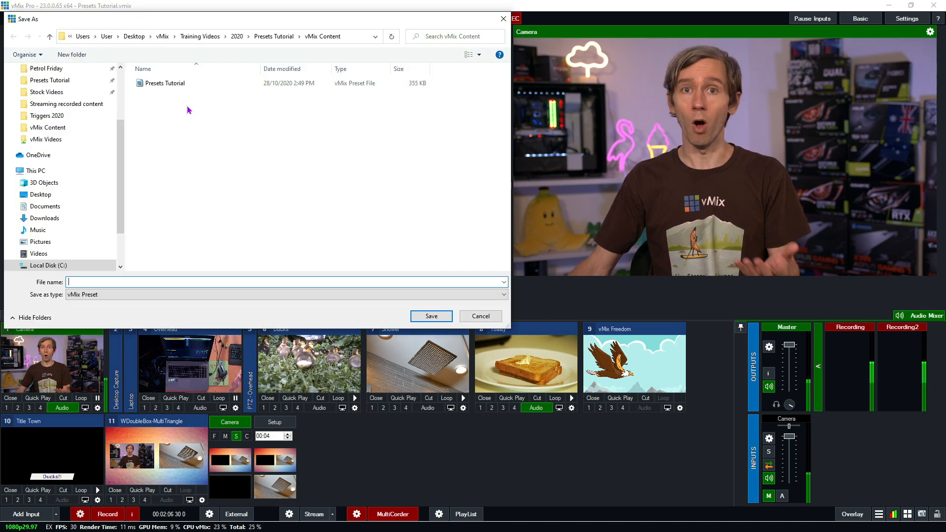
click(165, 83)
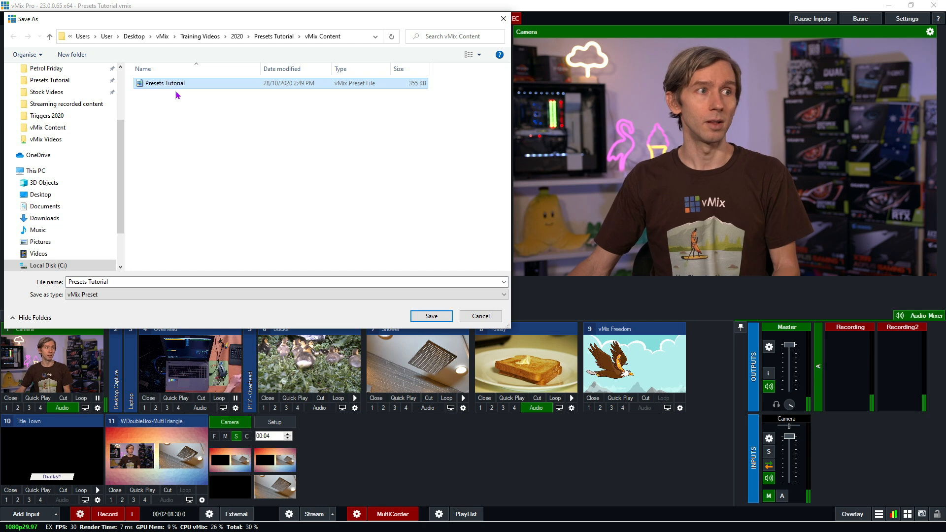
click(431, 316)
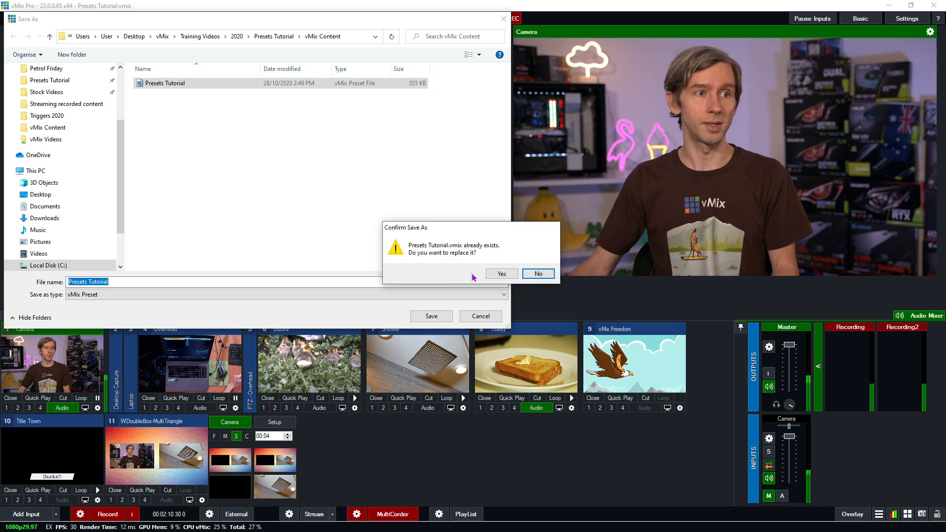
click(501, 273)
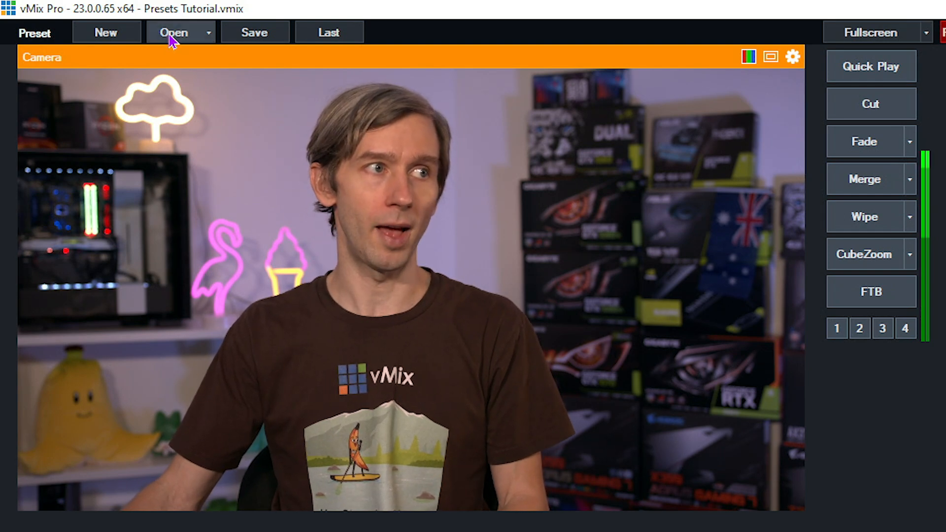
click(175, 33)
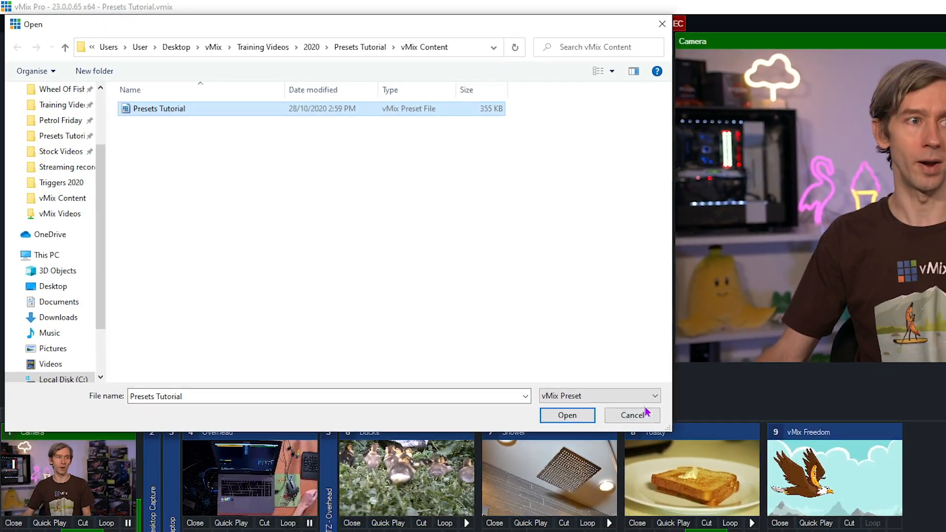
click(566, 415)
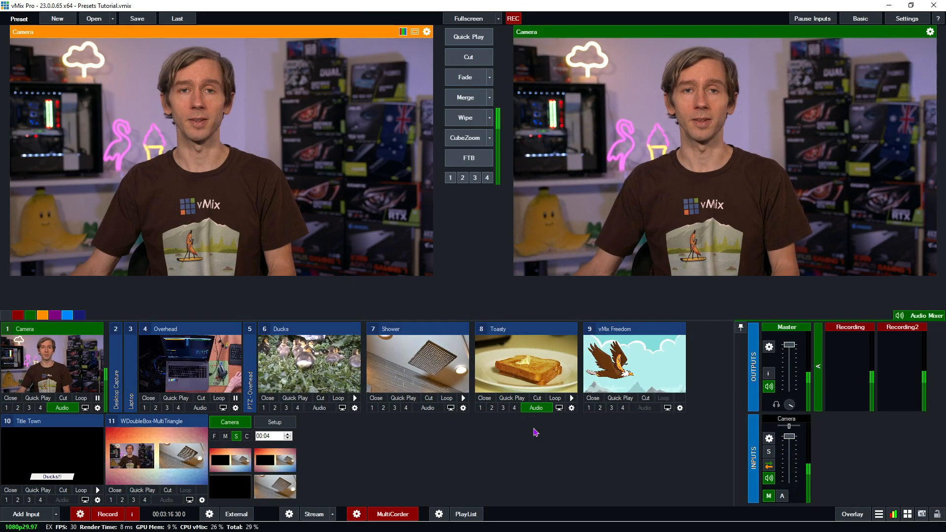
click(93, 17)
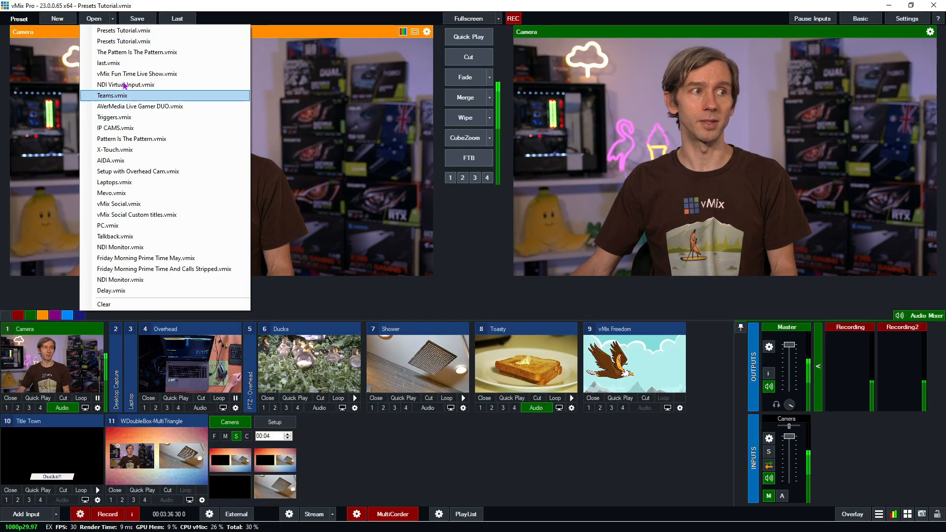
mouse_move(151, 63)
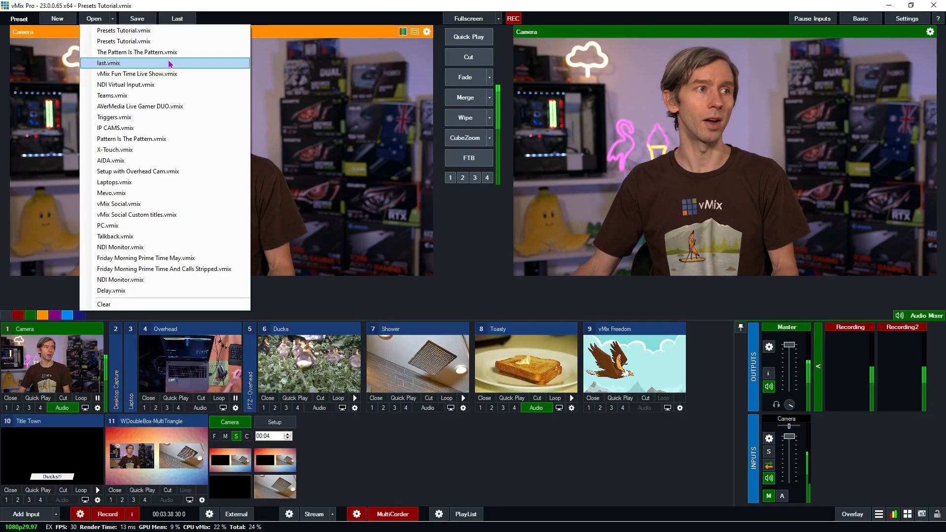
mouse_move(461, 445)
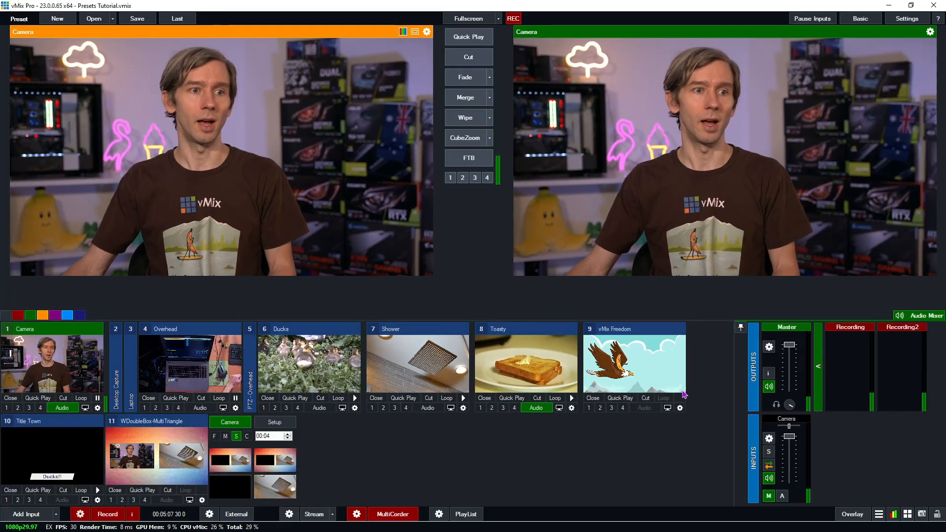
mouse_move(639, 491)
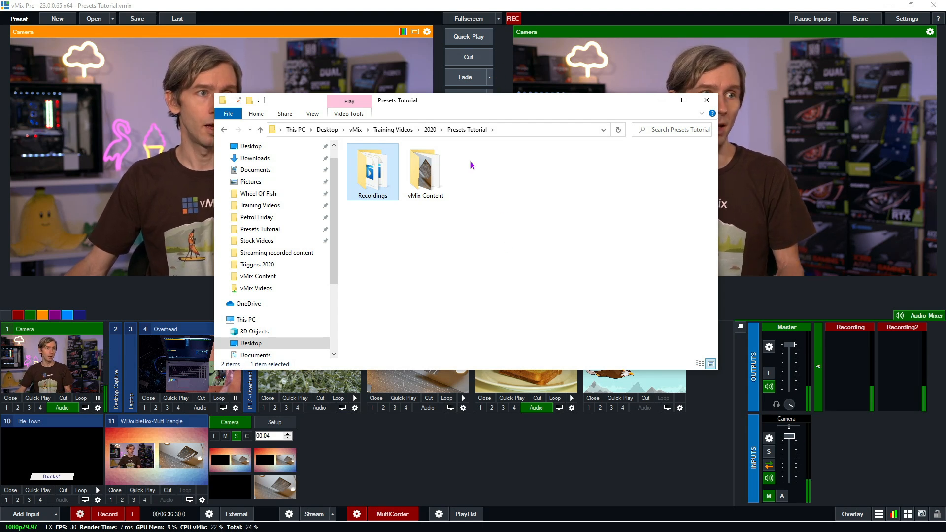
mouse_move(441, 169)
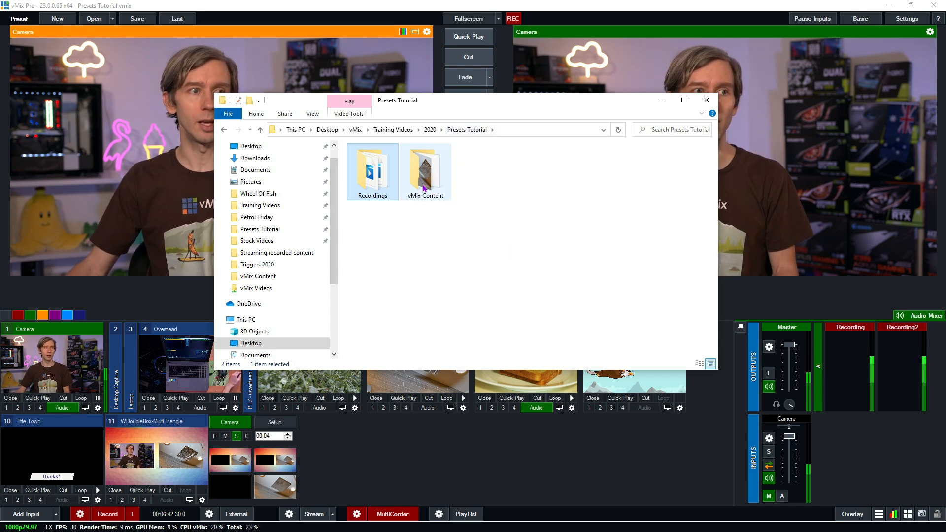
Check the media inside vMix Content, return to Presets Tutorial and bring up actions for the vMix Content folder.
double_click(425, 168)
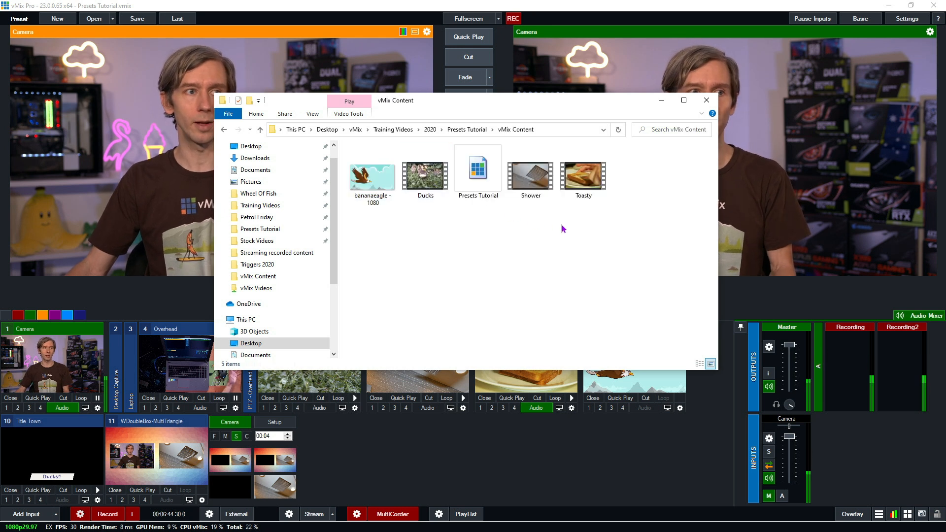
mouse_move(499, 179)
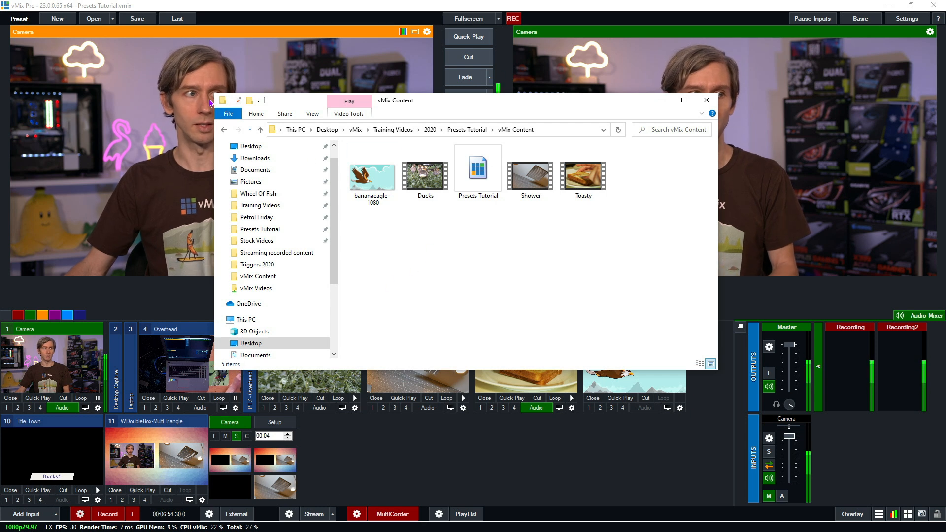
click(261, 129)
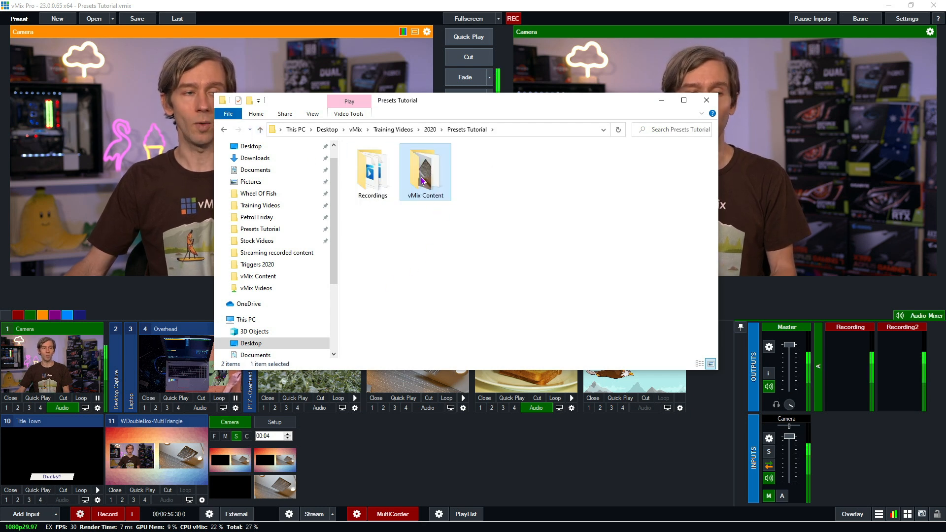
right_click(424, 172)
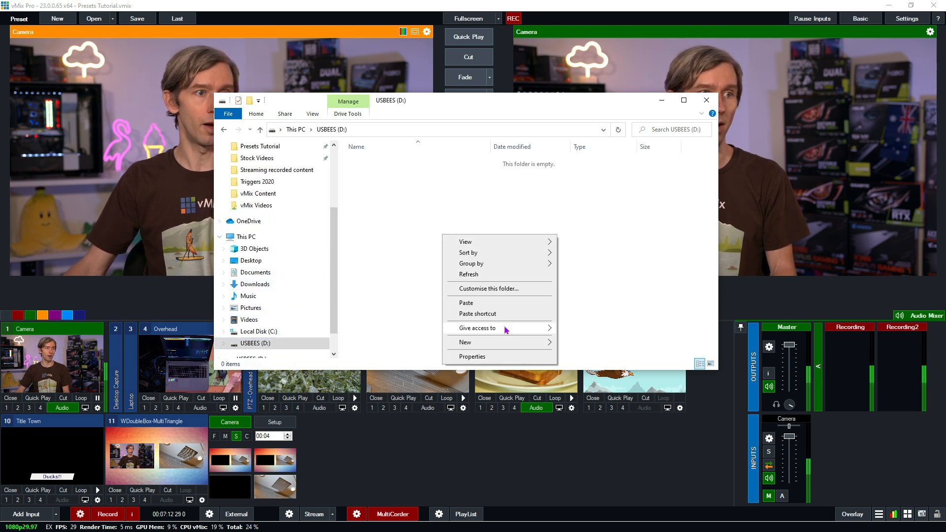
Paste the copied vMix Content folder onto the USBEES drive.
click(465, 302)
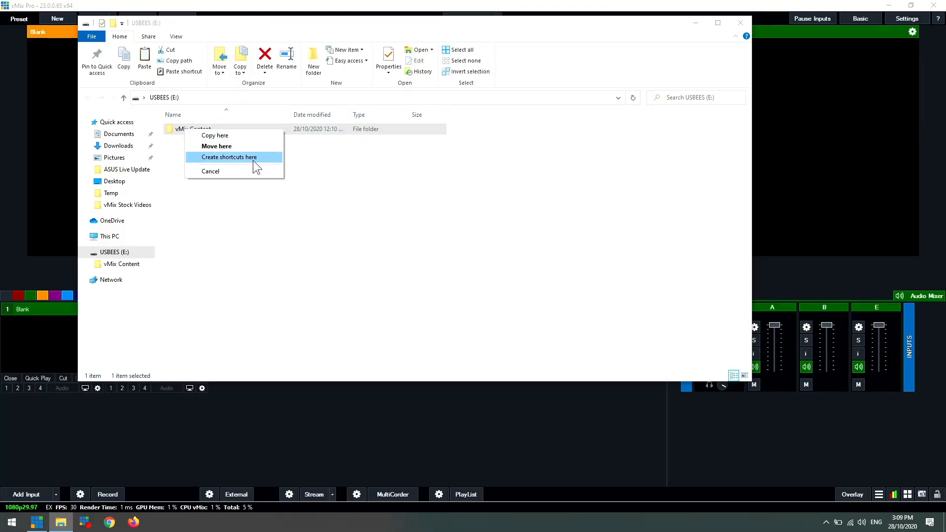
right_click(190, 128)
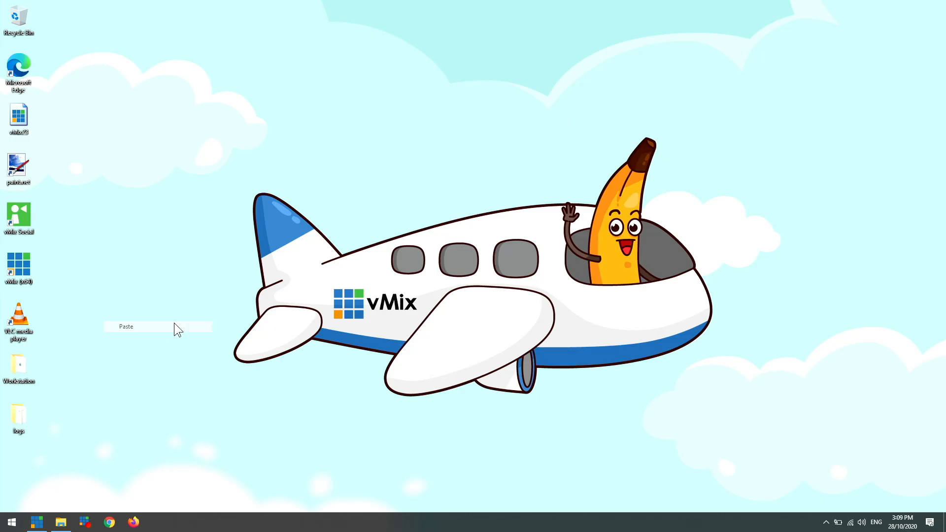
Paste the vMix Content folder from USBEES (E:) onto the desktop and start vMix.
click(125, 326)
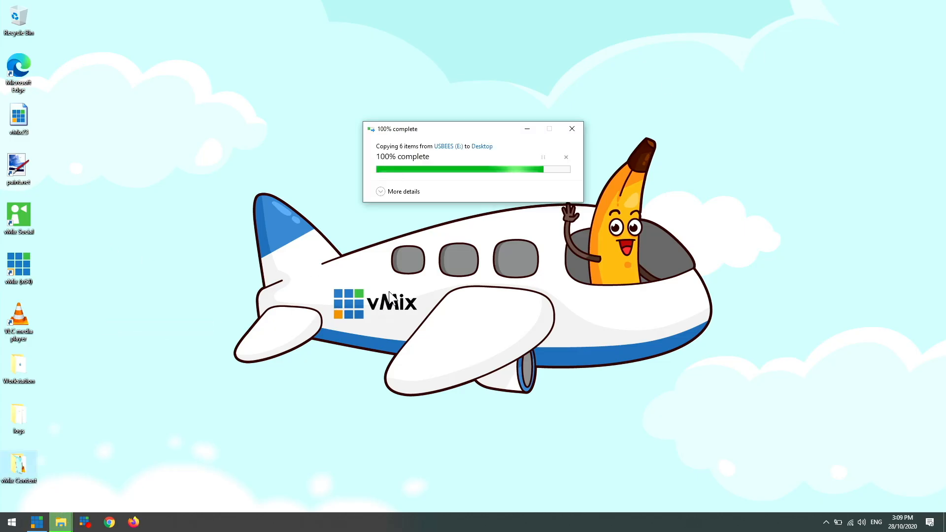
click(570, 129)
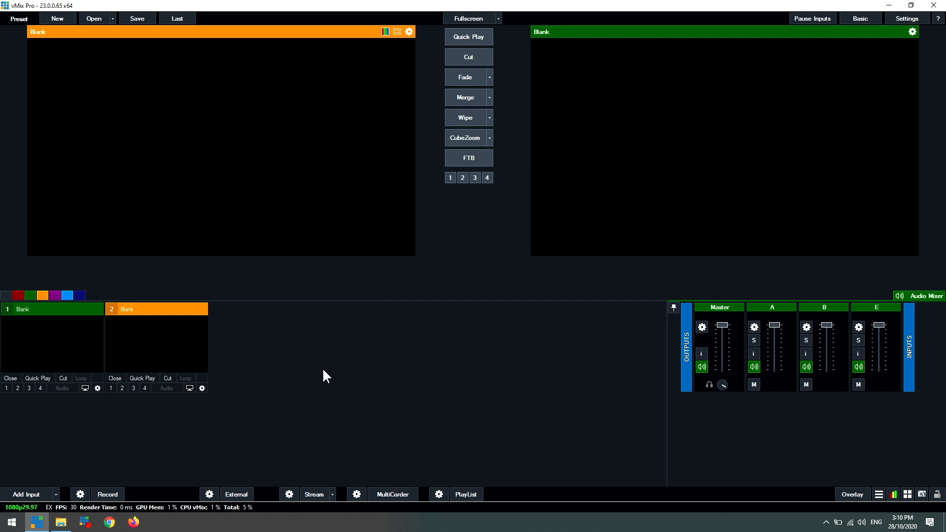
Choose the Presets Tutorial preset from the desktop's vMix Content folder in the Open Preset window.
click(93, 18)
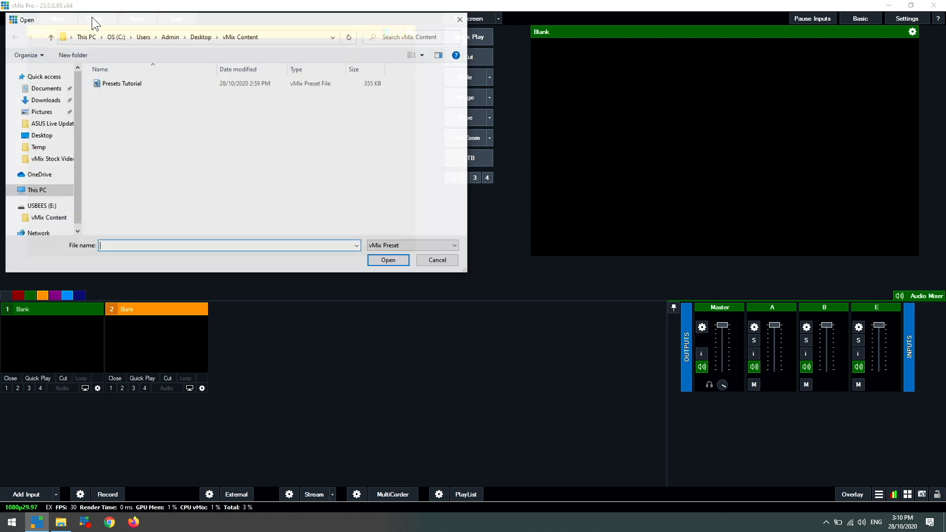
click(200, 36)
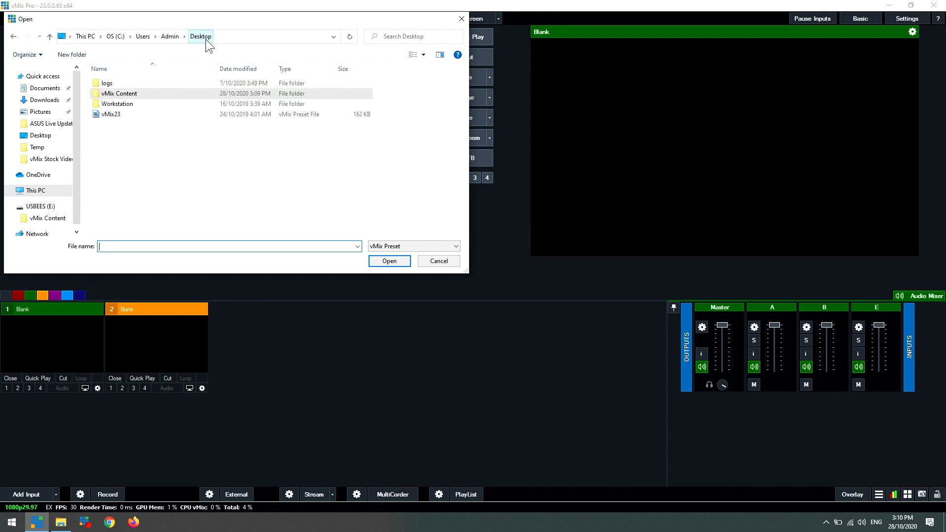
double_click(119, 94)
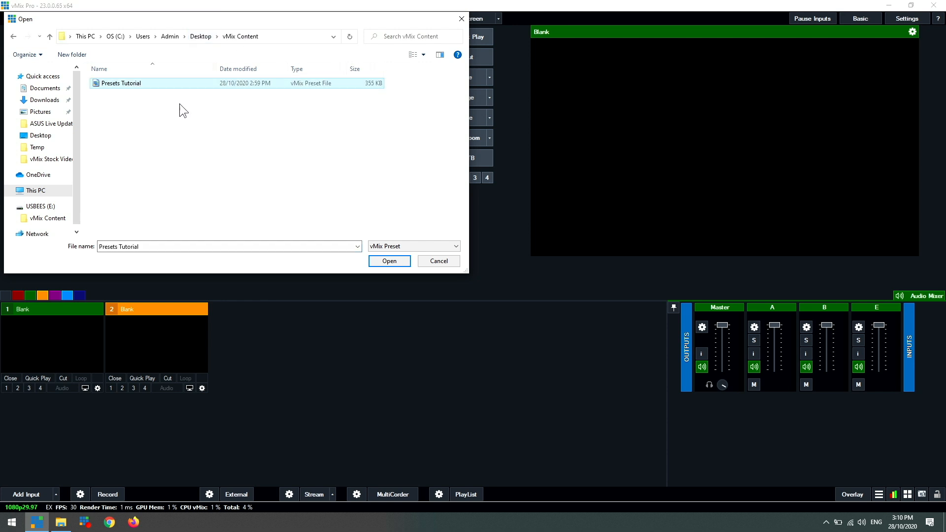
mouse_move(378, 256)
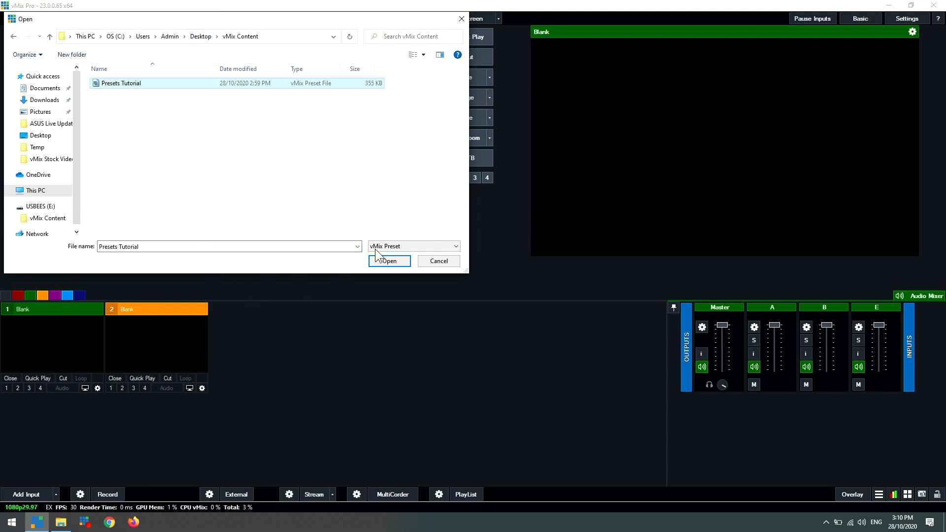
click(388, 260)
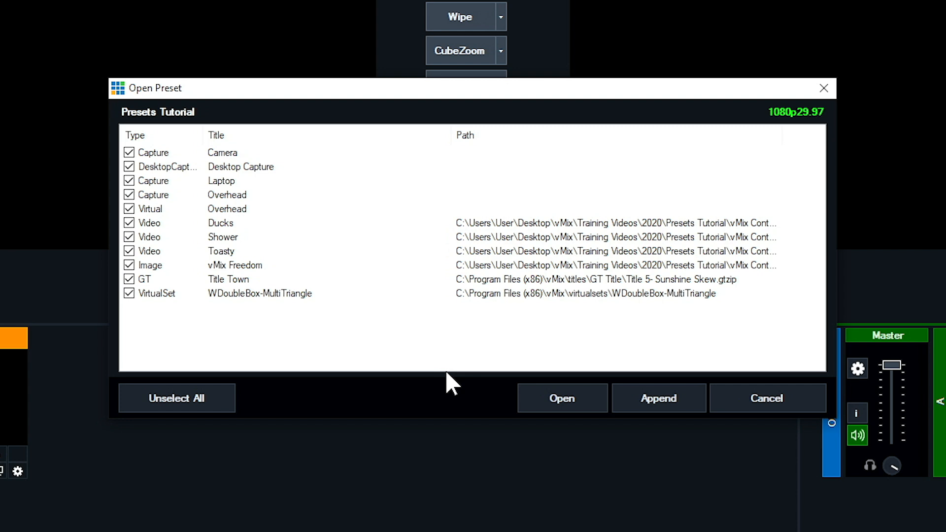
Untick the Overhead input, leave only the three video inputs and append them to the current production.
click(561, 397)
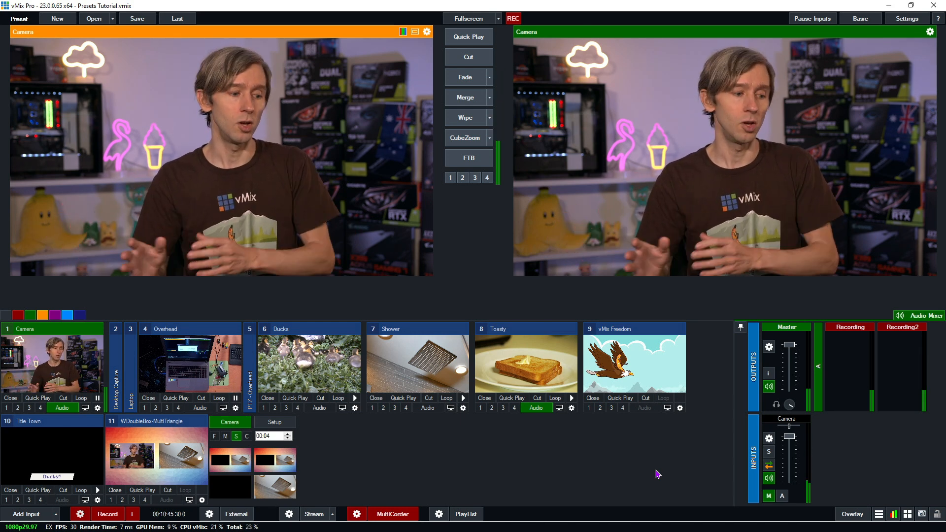
click(93, 18)
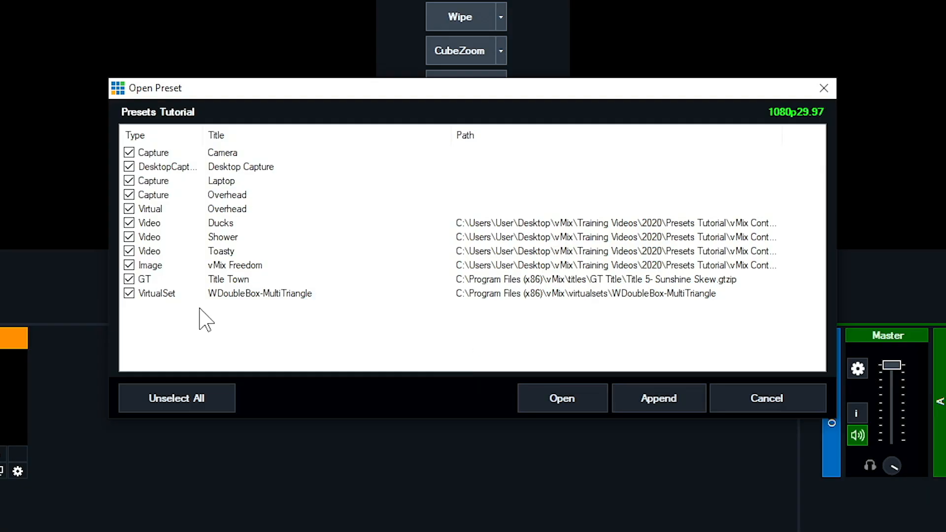
mouse_move(929, 326)
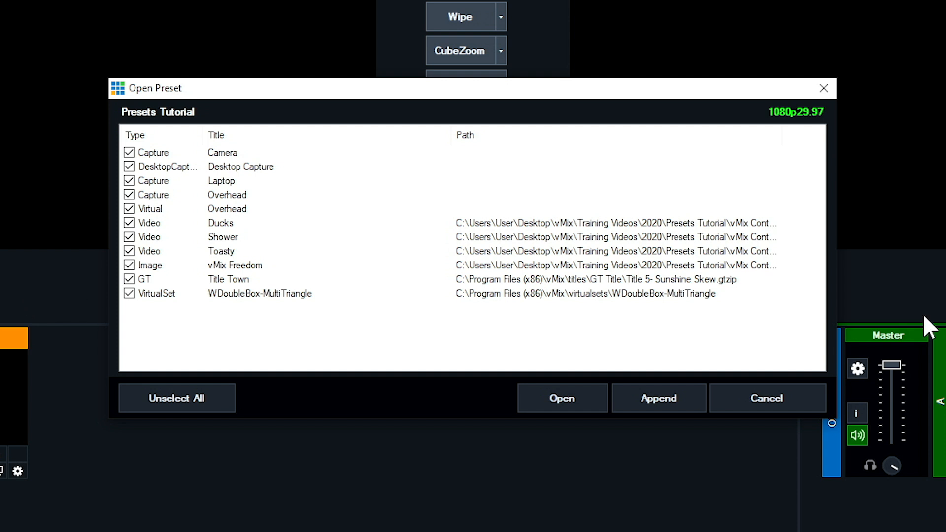
mouse_move(174, 225)
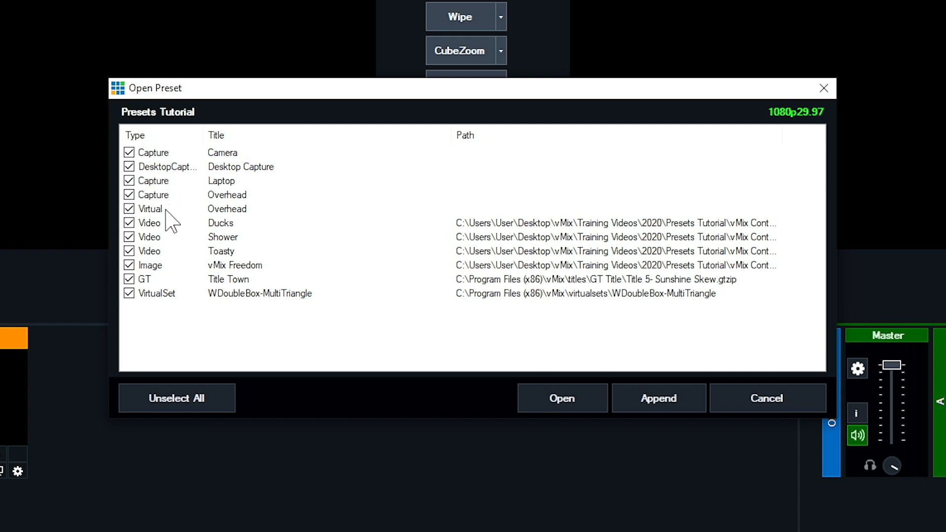
mouse_move(170, 221)
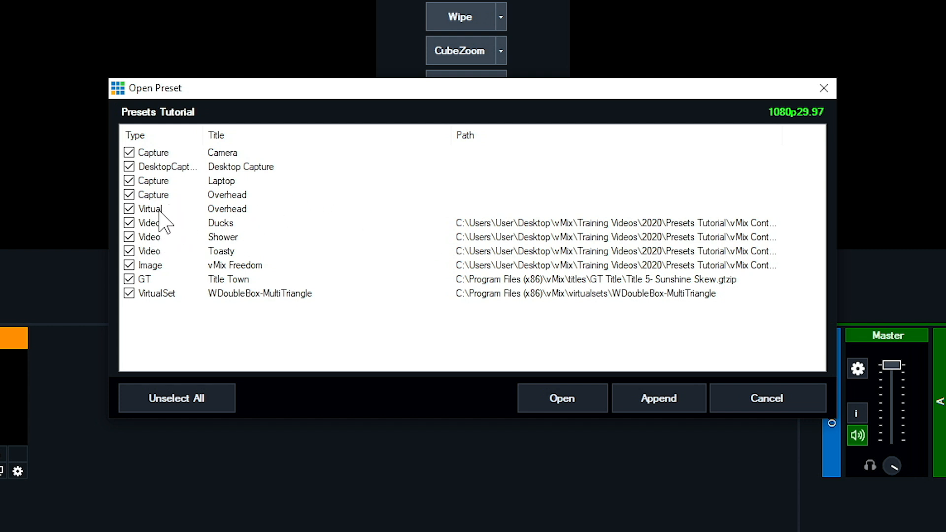
click(128, 209)
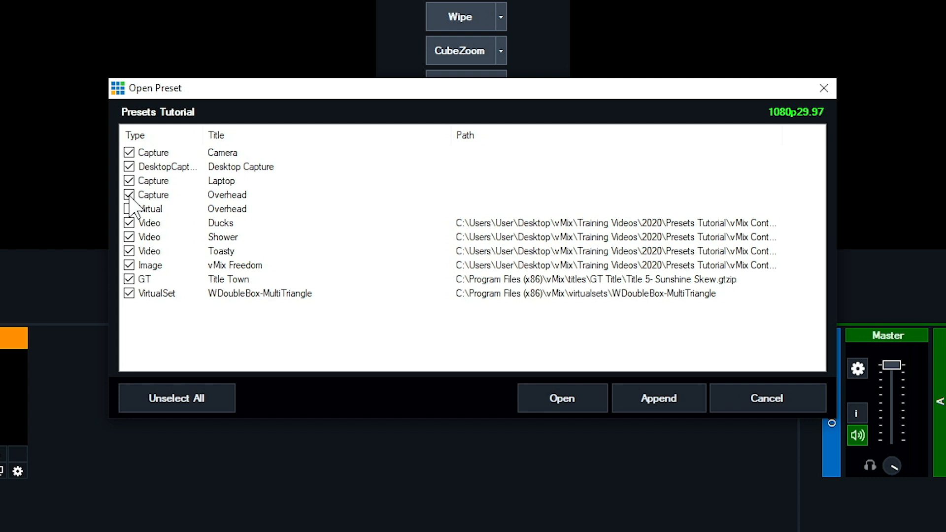
click(177, 397)
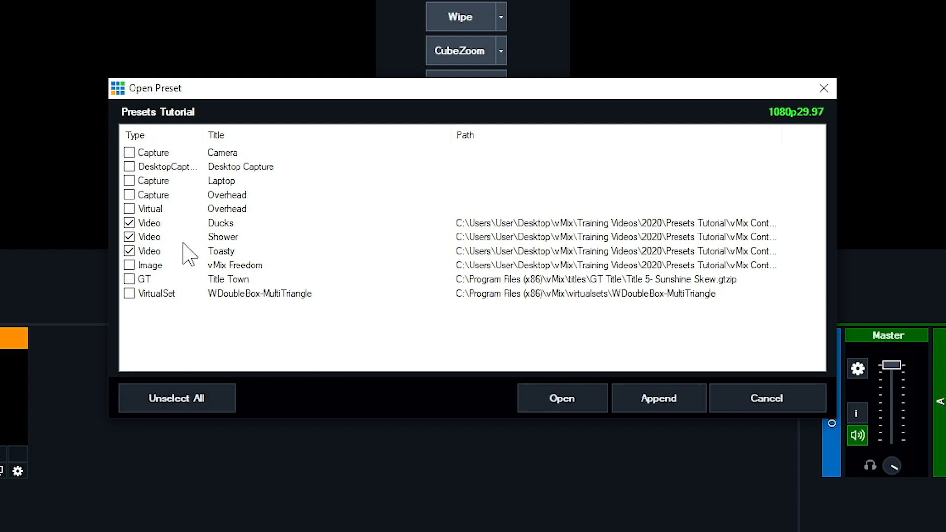
mouse_move(244, 292)
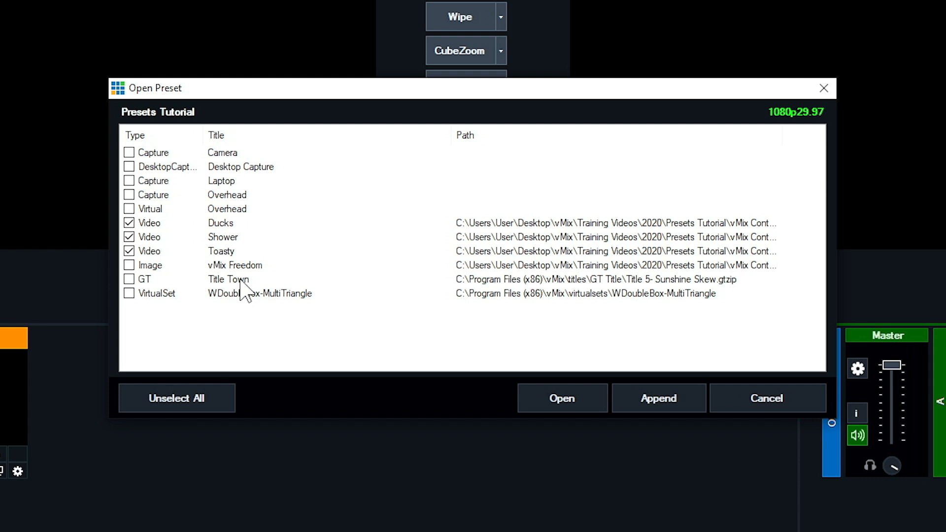
mouse_move(157, 240)
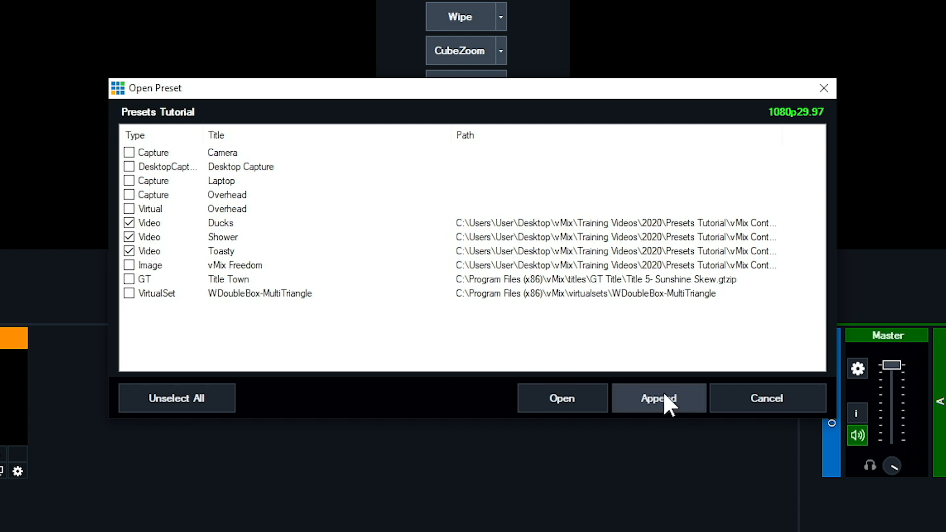
click(657, 397)
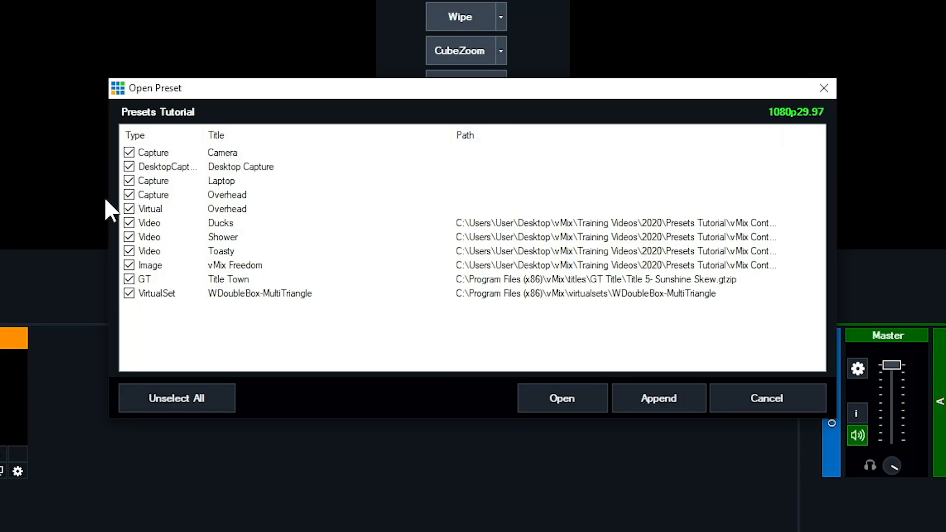
mouse_move(435, 330)
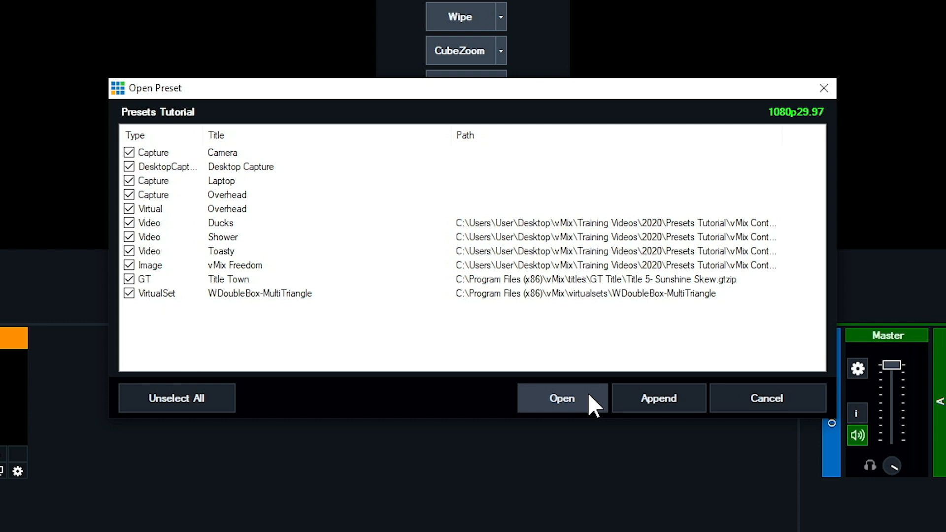
mouse_move(538, 305)
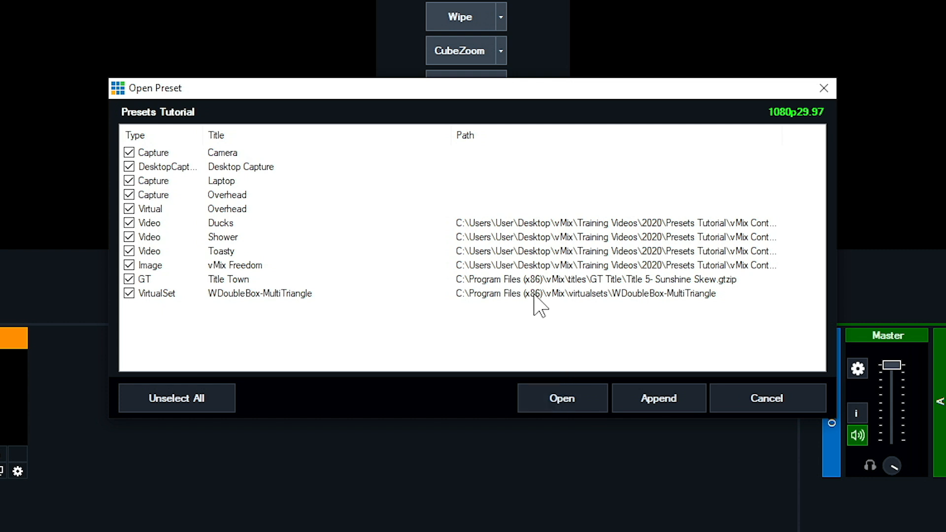
mouse_move(139, 145)
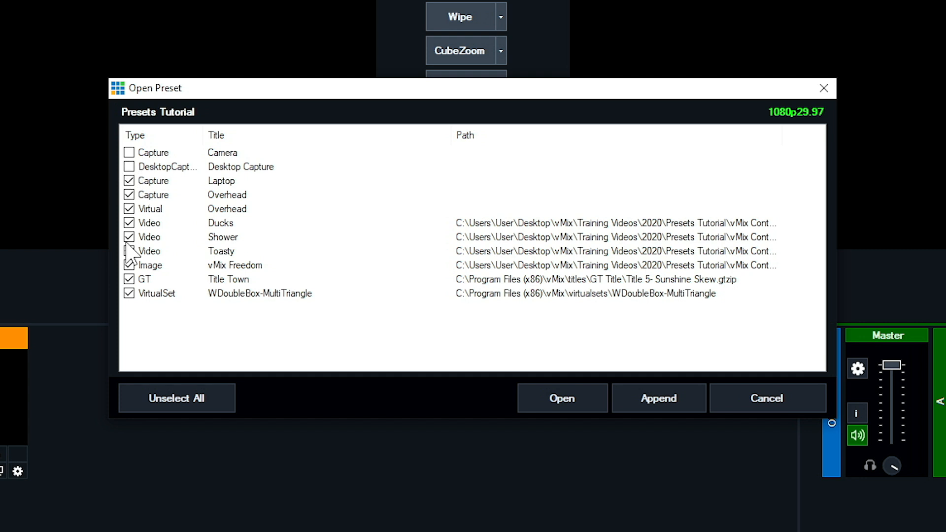
Toggle the Toasty video and another input off and back on so every input is ticked again.
click(128, 251)
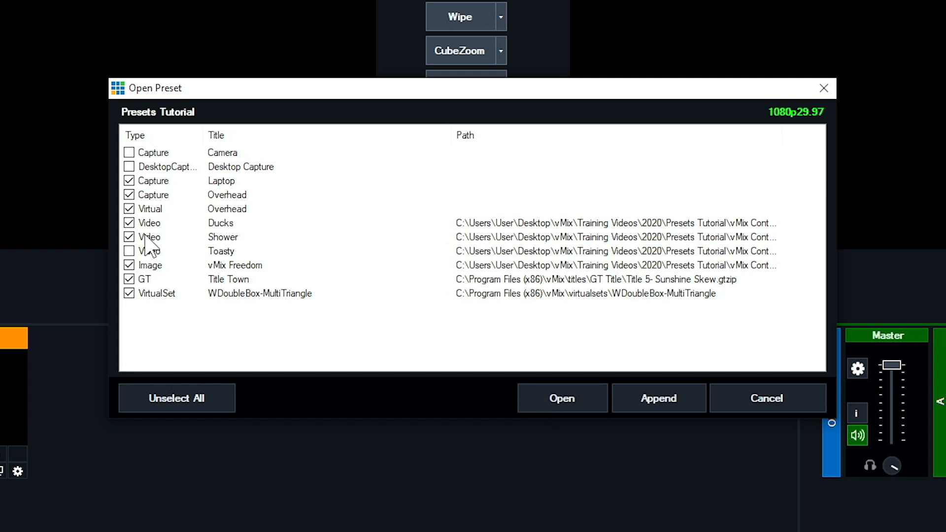
click(128, 167)
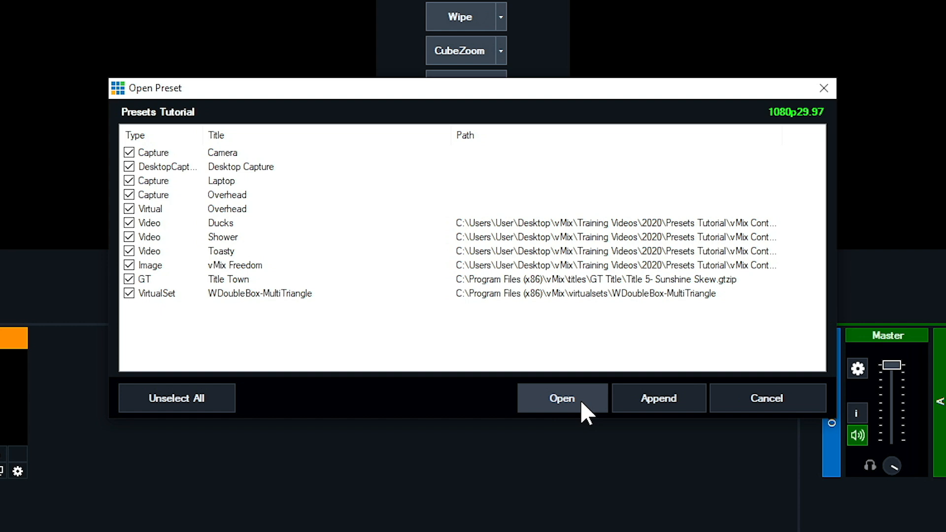
Load the preset with all inputs, then close the offline Desktop Capture, Laptop and Overhead inputs.
click(561, 397)
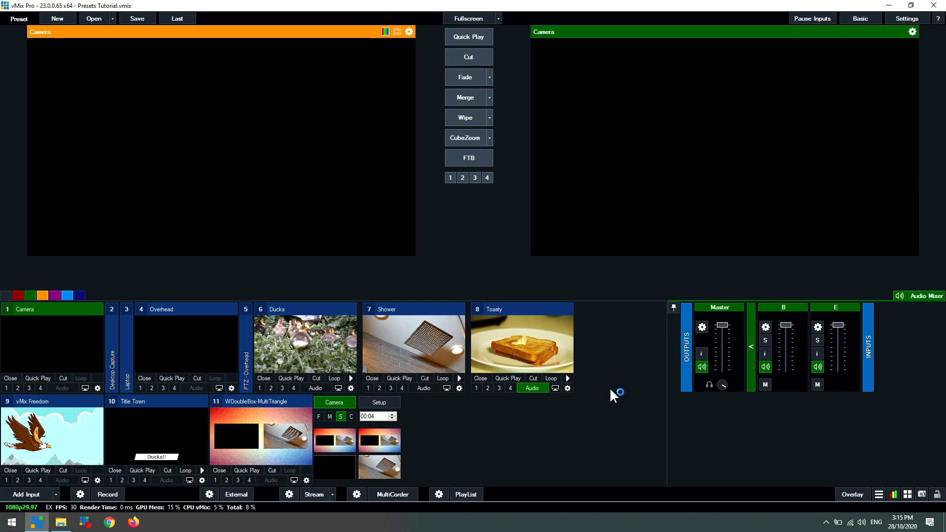
mouse_move(612, 396)
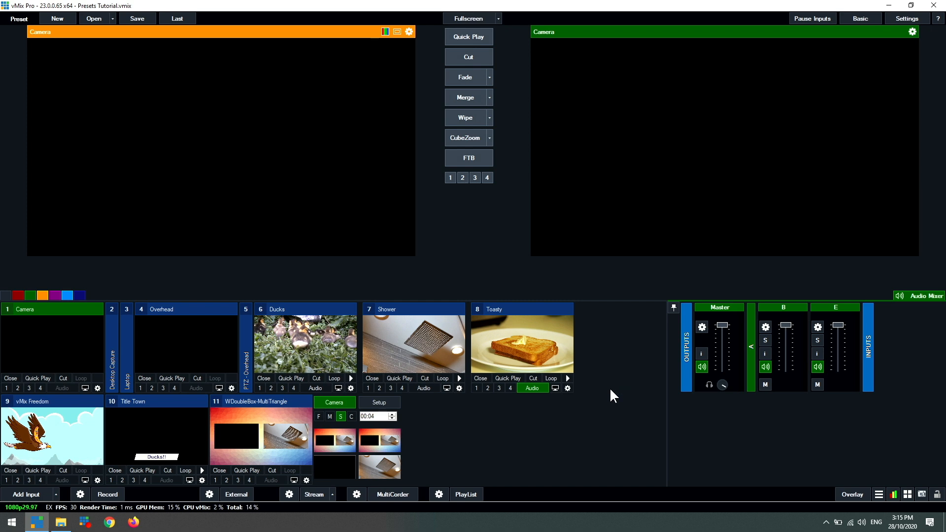
click(106, 513)
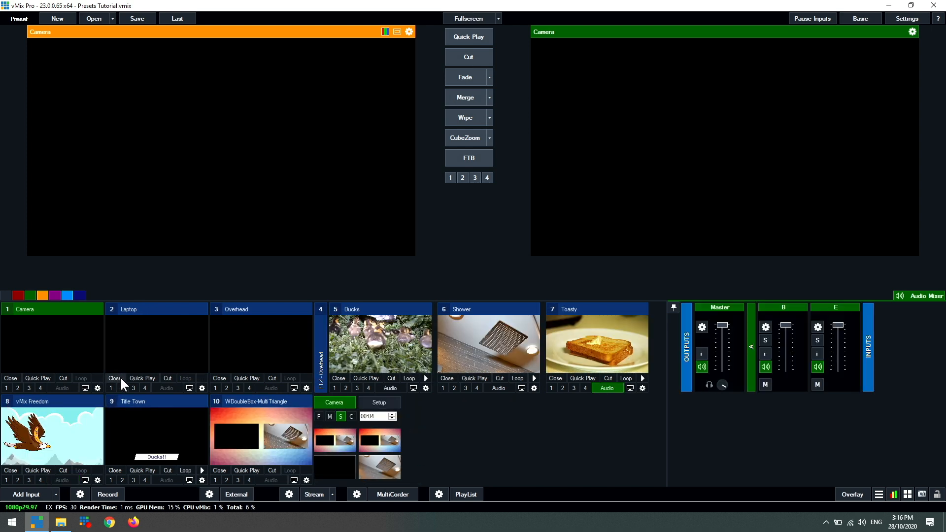
click(114, 379)
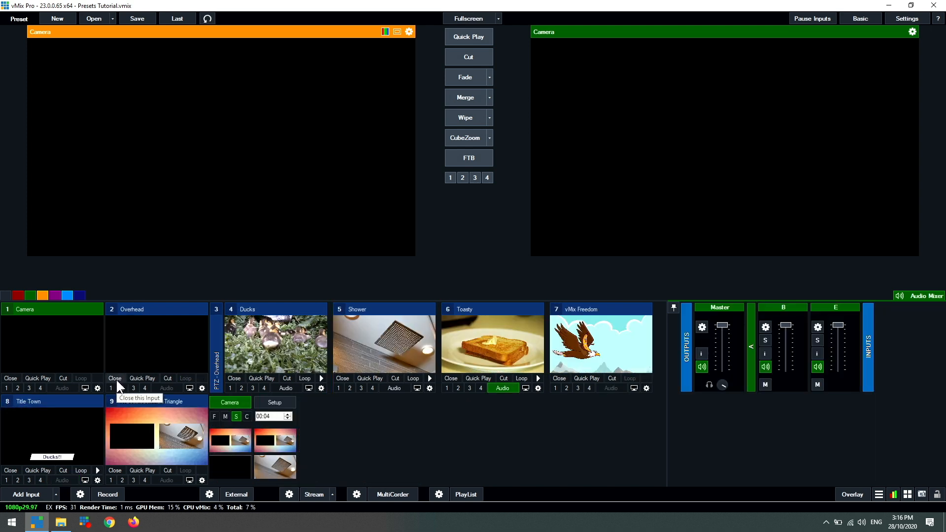
click(115, 378)
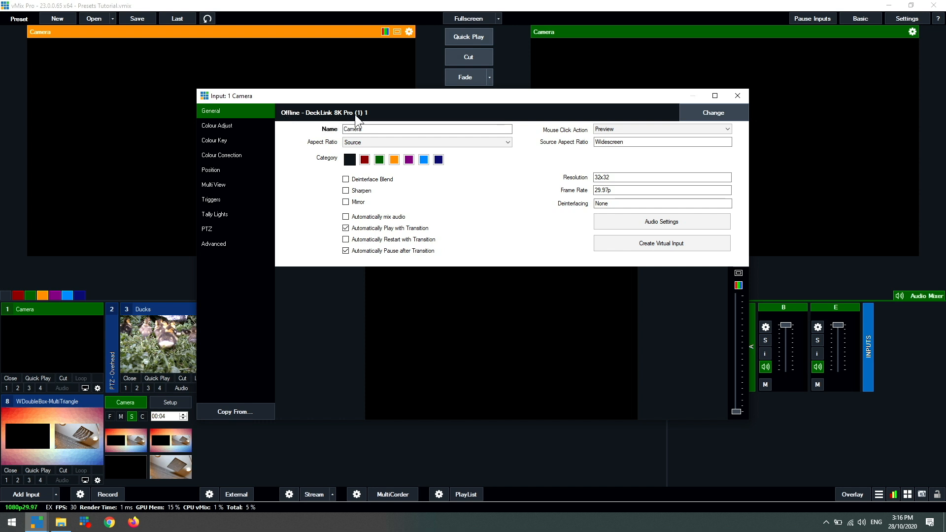
mouse_move(458, 231)
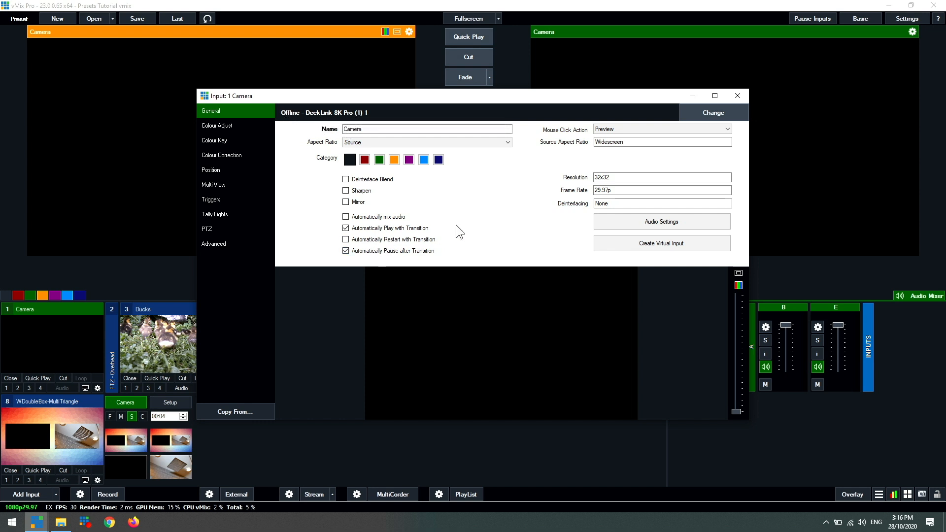
mouse_move(633, 118)
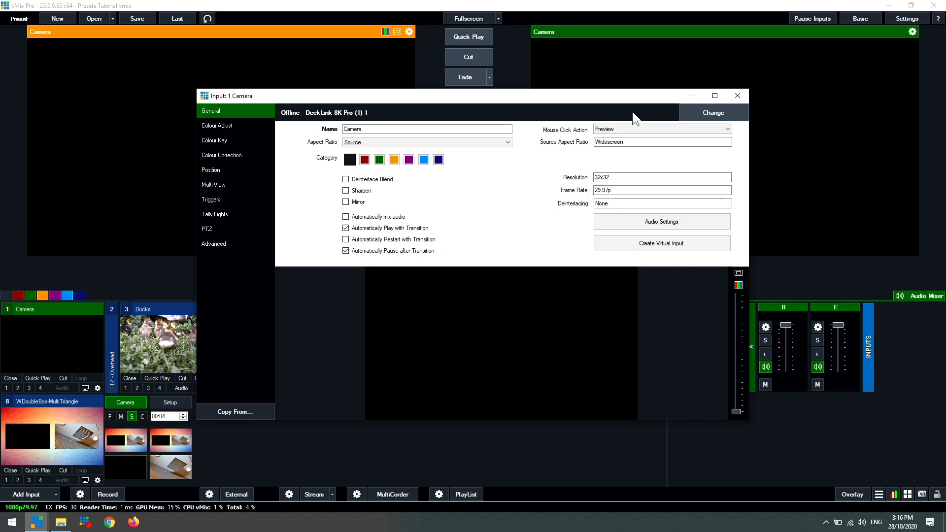
mouse_move(719, 120)
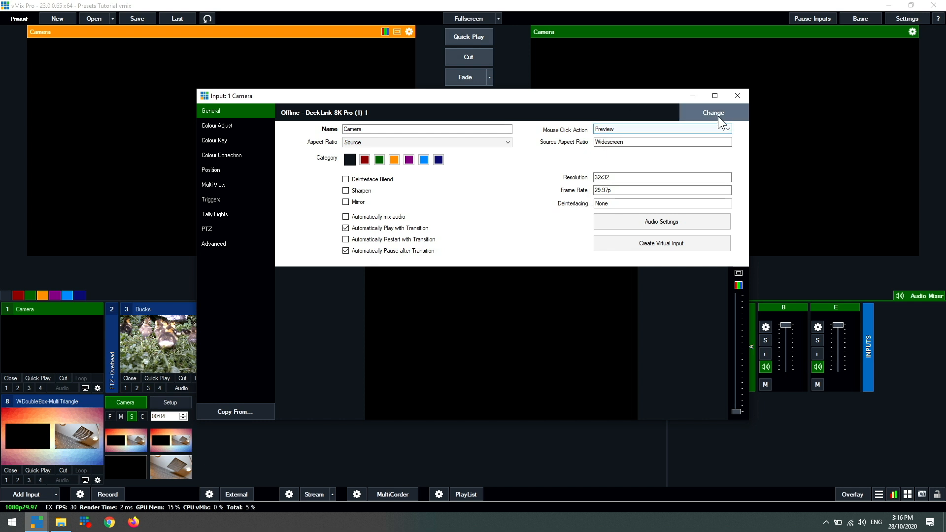
Change the Camera input's source to the USB Capture HDMI 4K+ device and close its settings.
click(712, 113)
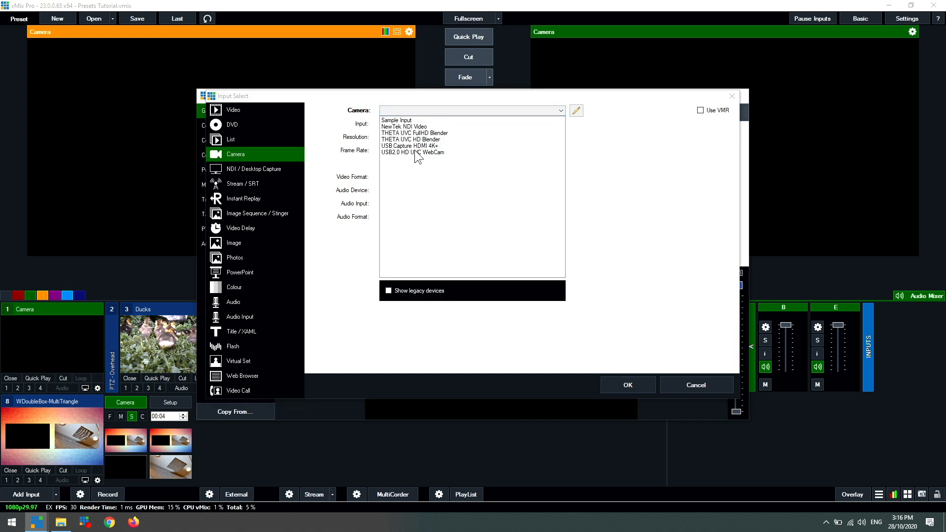
click(410, 146)
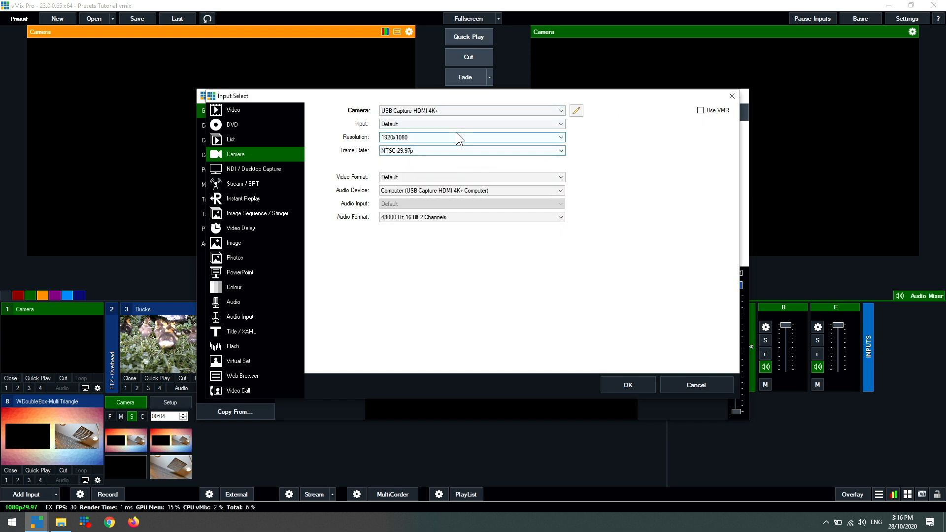
mouse_move(428, 175)
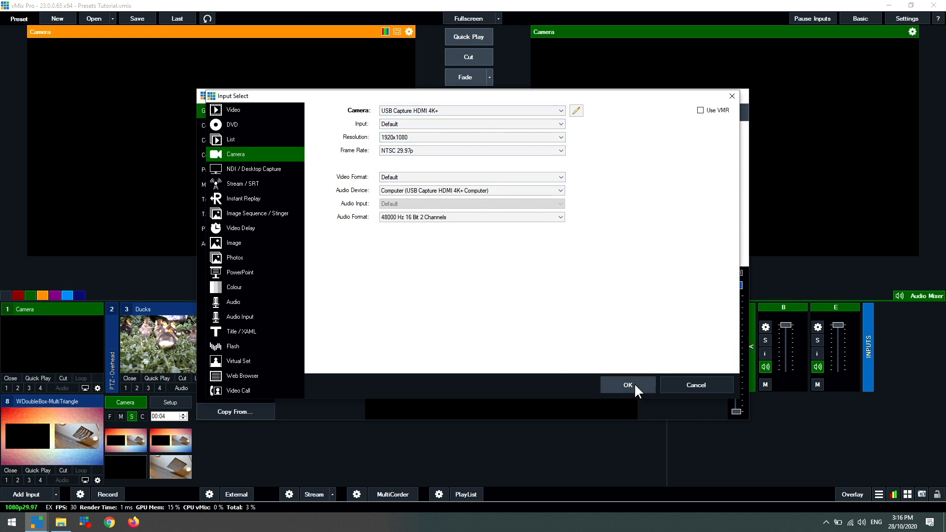
click(627, 386)
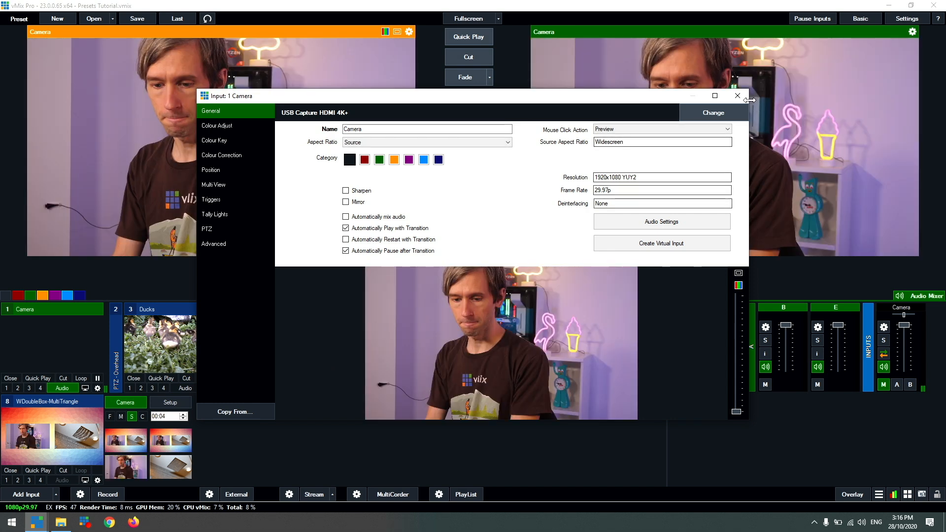
click(737, 95)
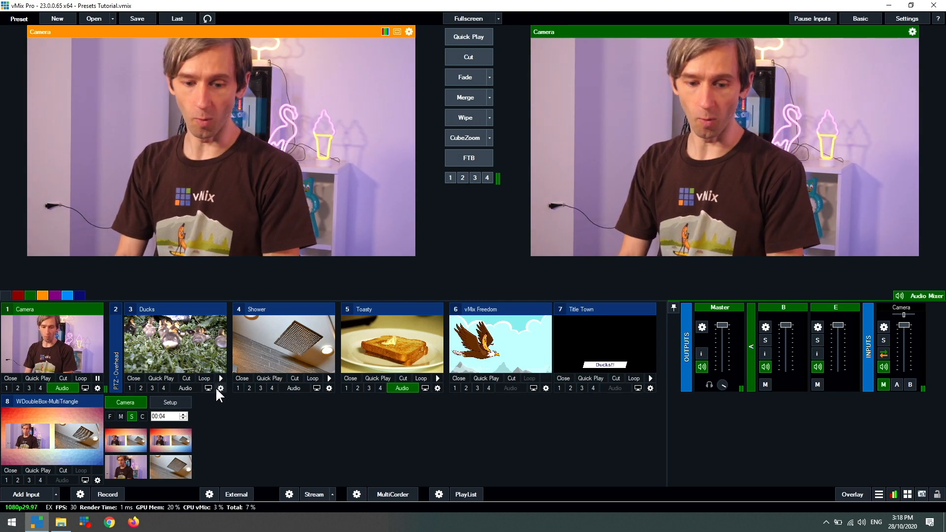
click(161, 378)
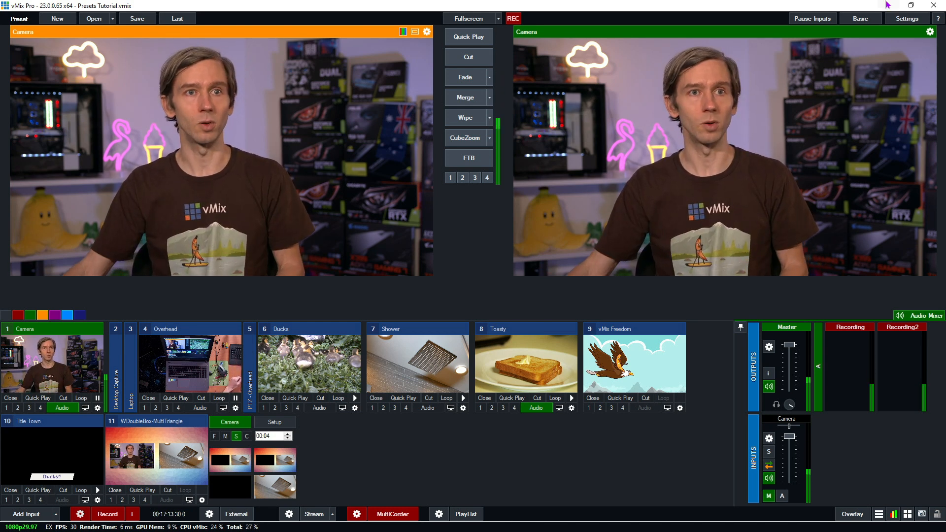
mouse_move(882, 101)
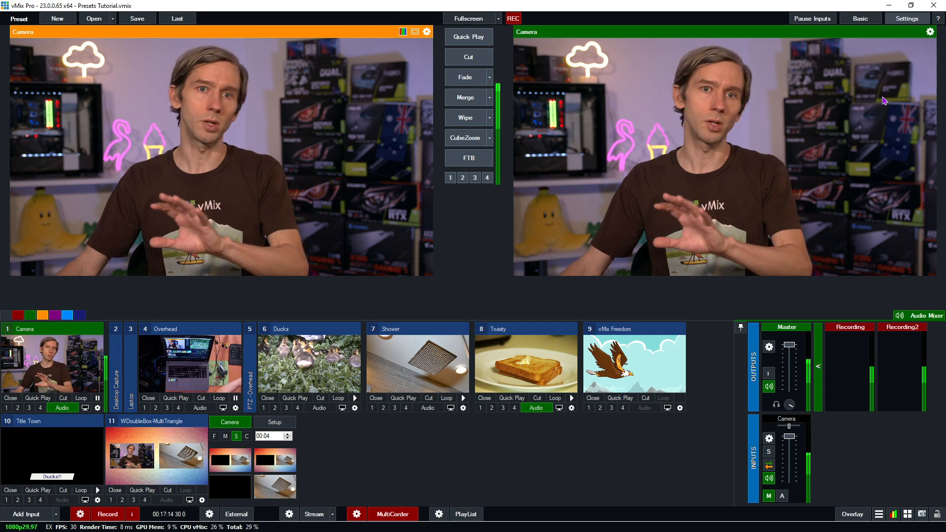
Open vMix's program settings window.
click(906, 18)
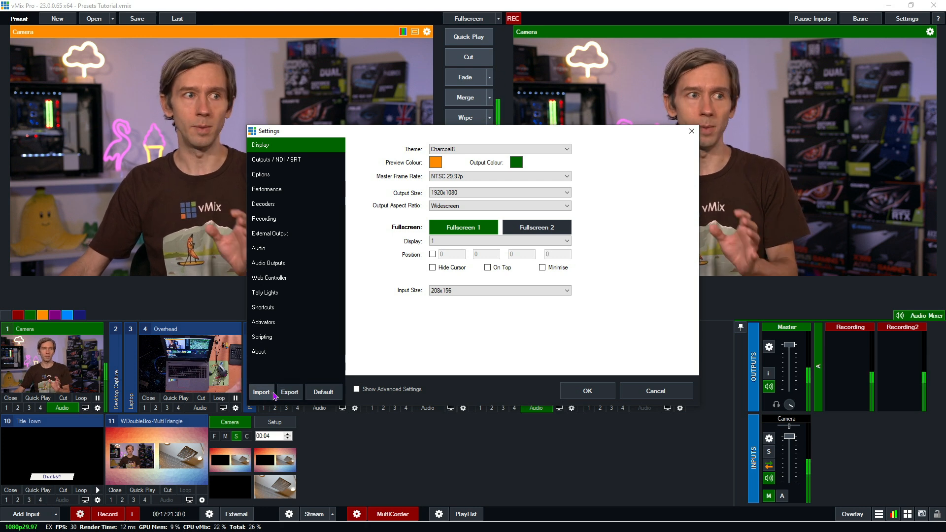
mouse_move(279, 315)
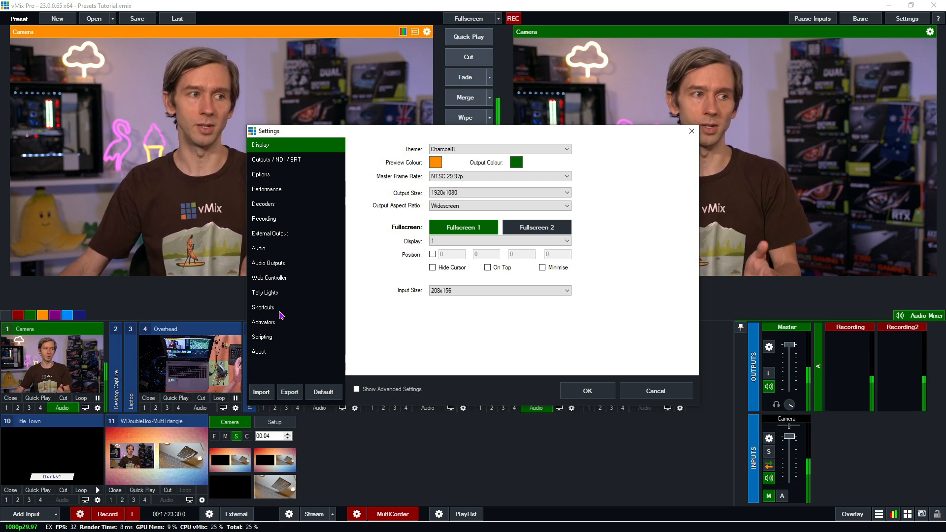
mouse_move(285, 345)
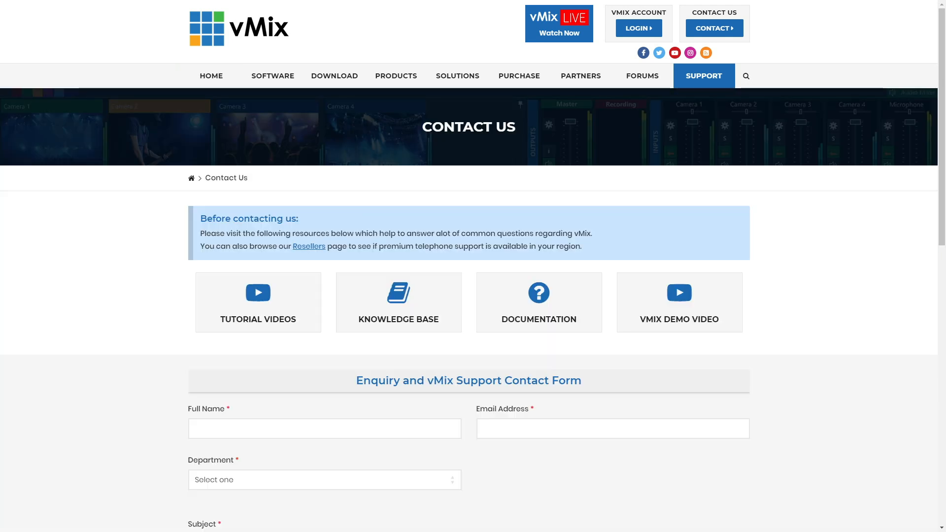
Scroll to the support contact form and type 'Help mo' into the Subject field.
scroll(down, 3)
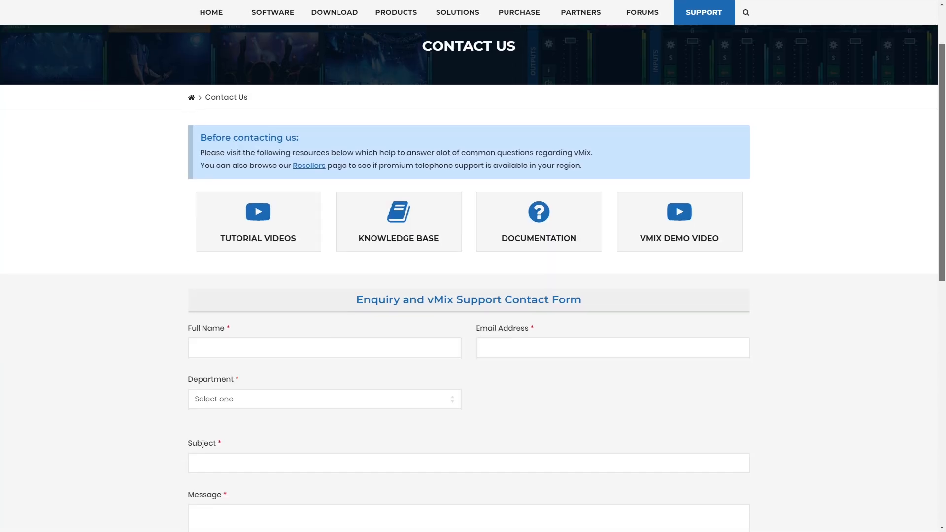
text(H)
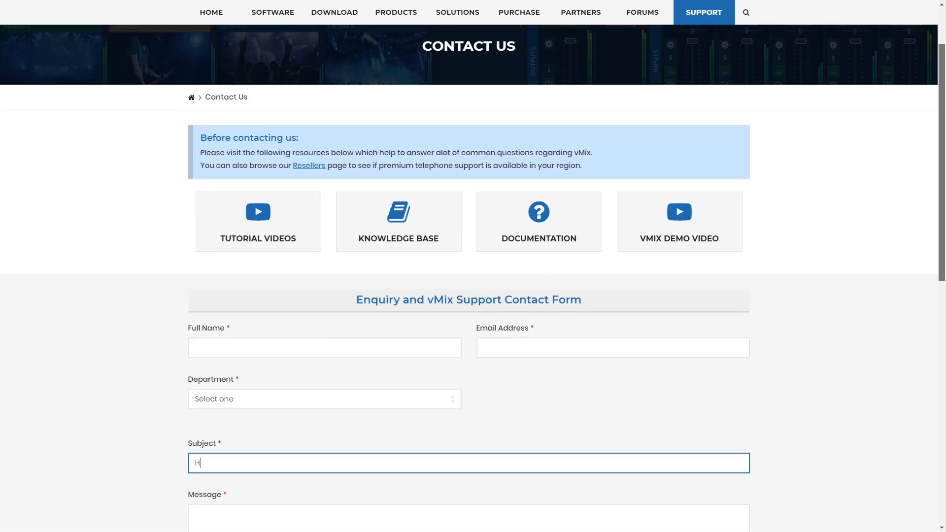
text(elp mo)
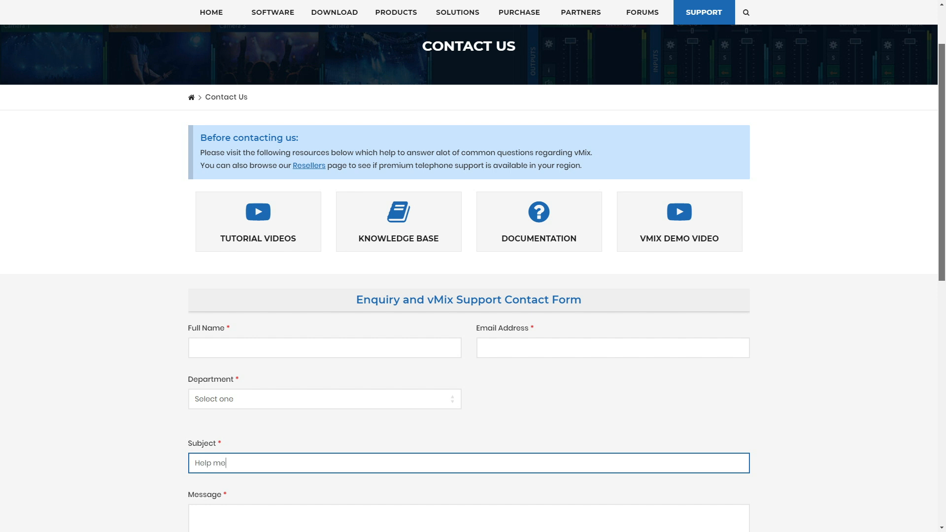